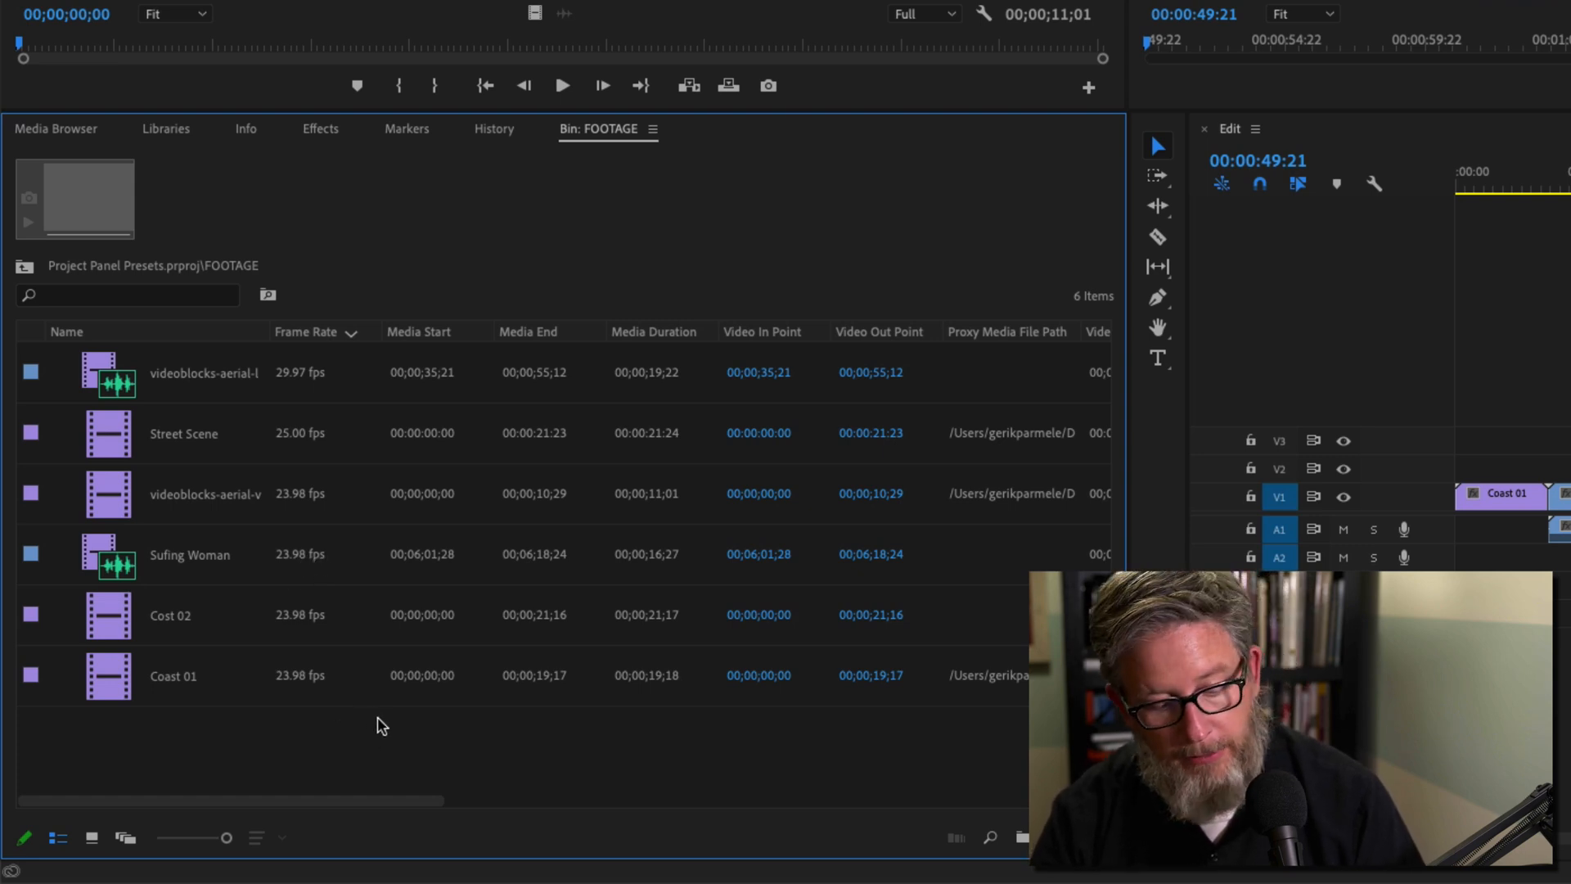
mouse_move(386, 733)
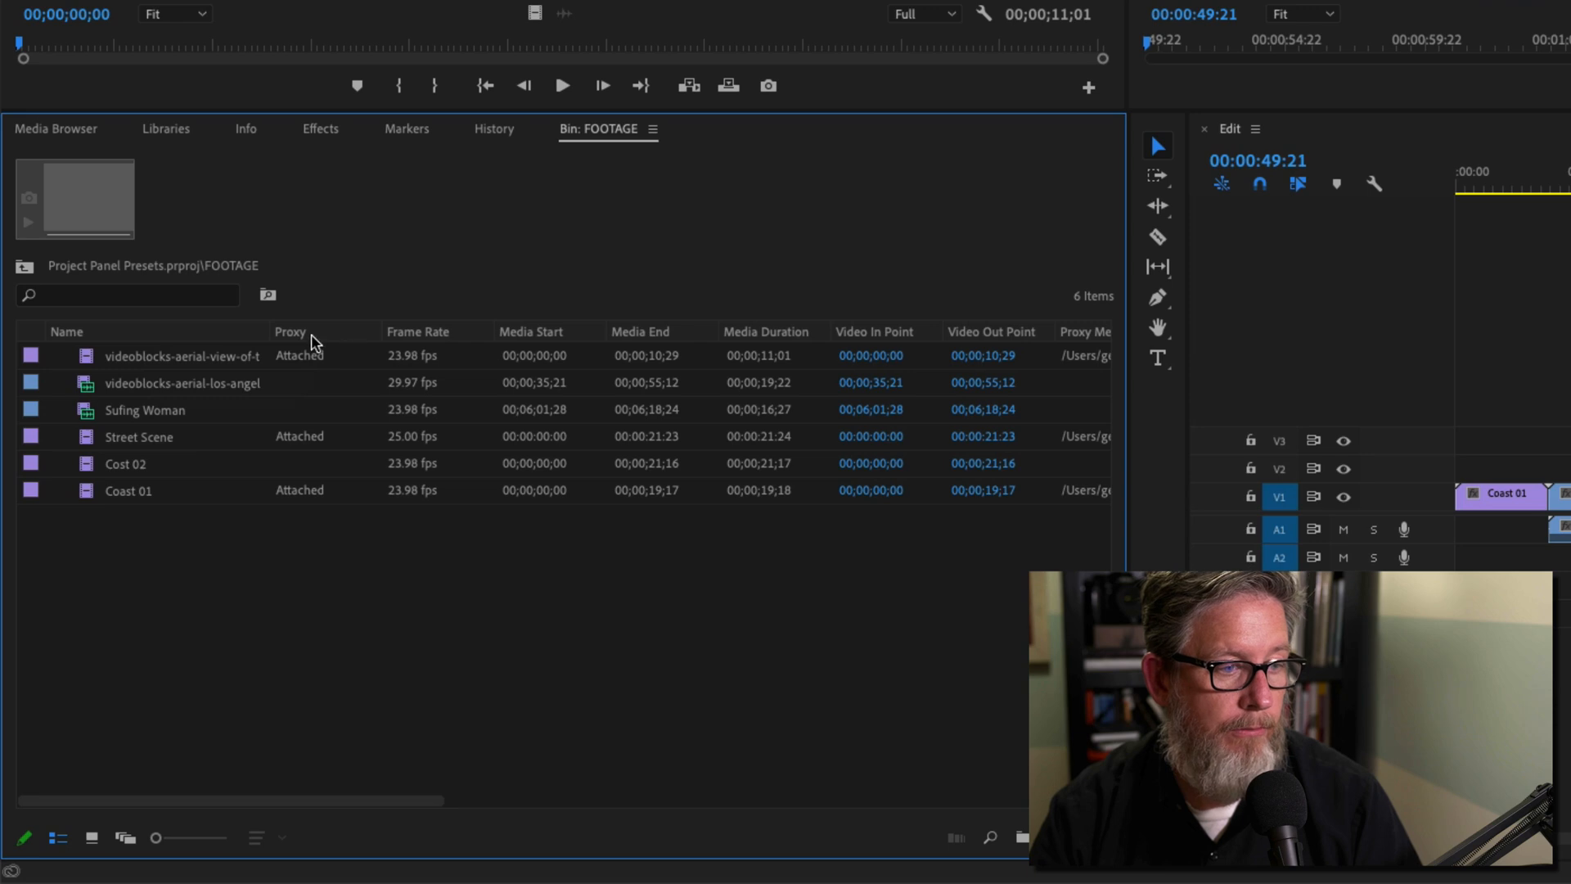
mouse_move(347, 337)
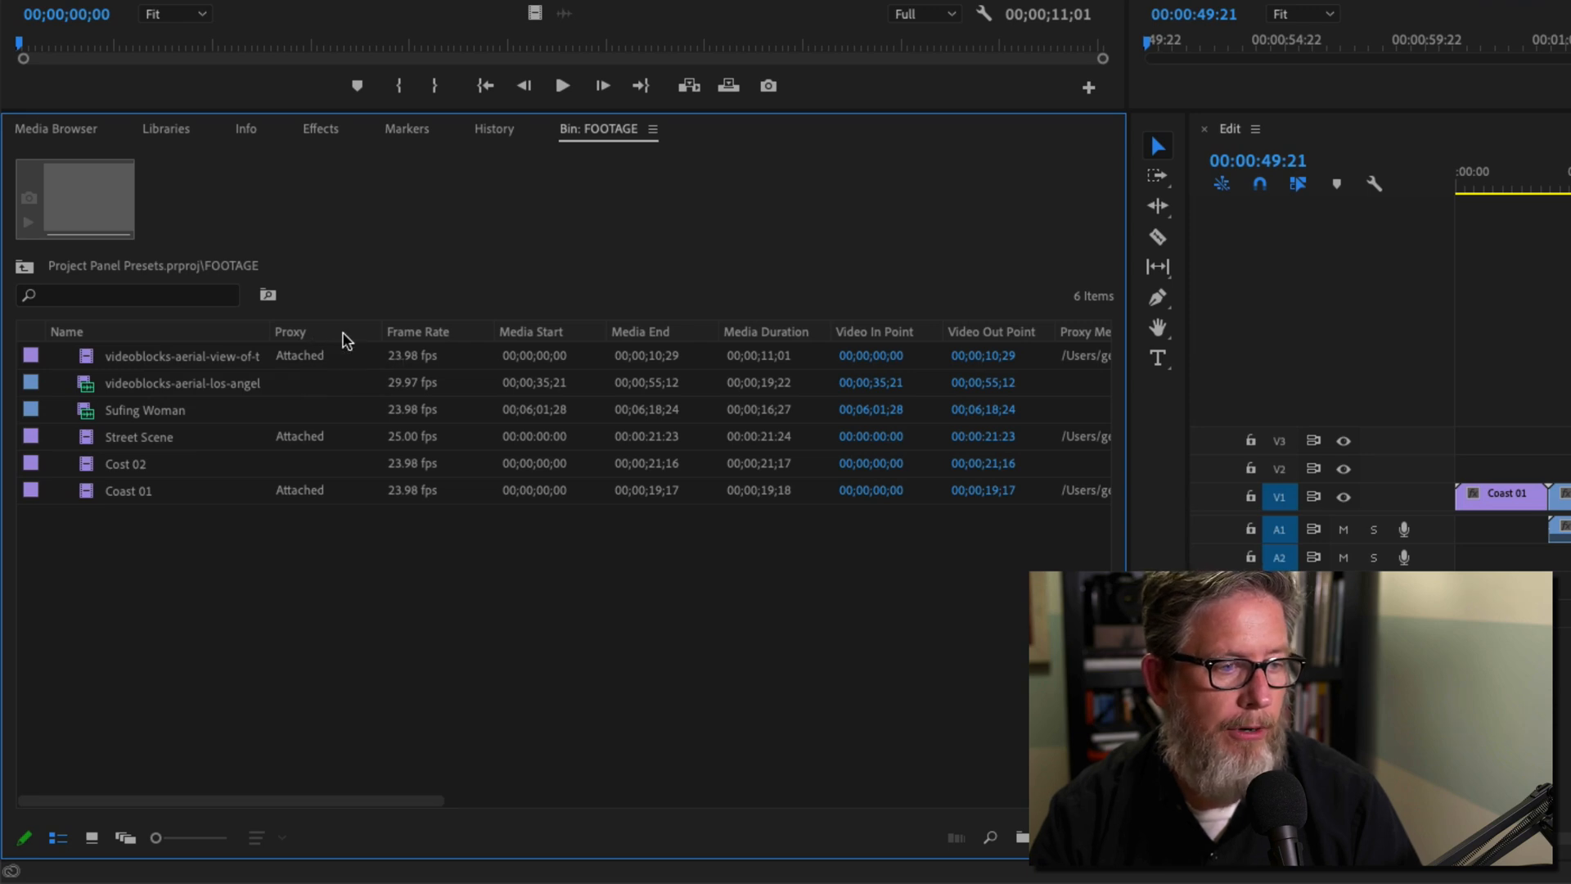
mouse_move(311, 365)
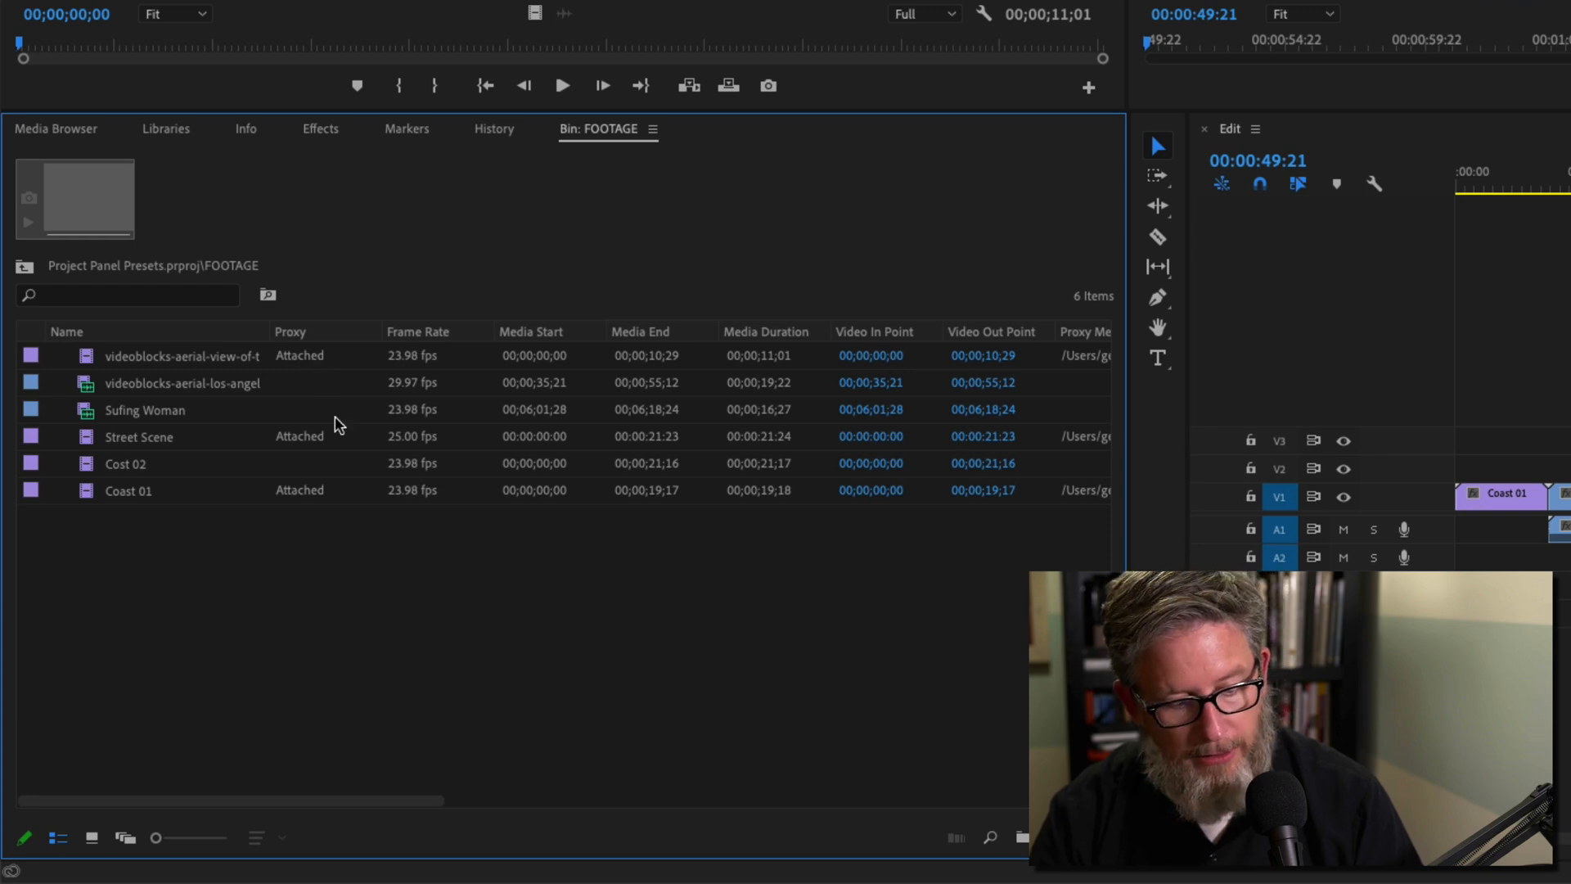
- Switch the FOOTAGE bin to icon view showing all six clips as thumbnails
left_click(90, 838)
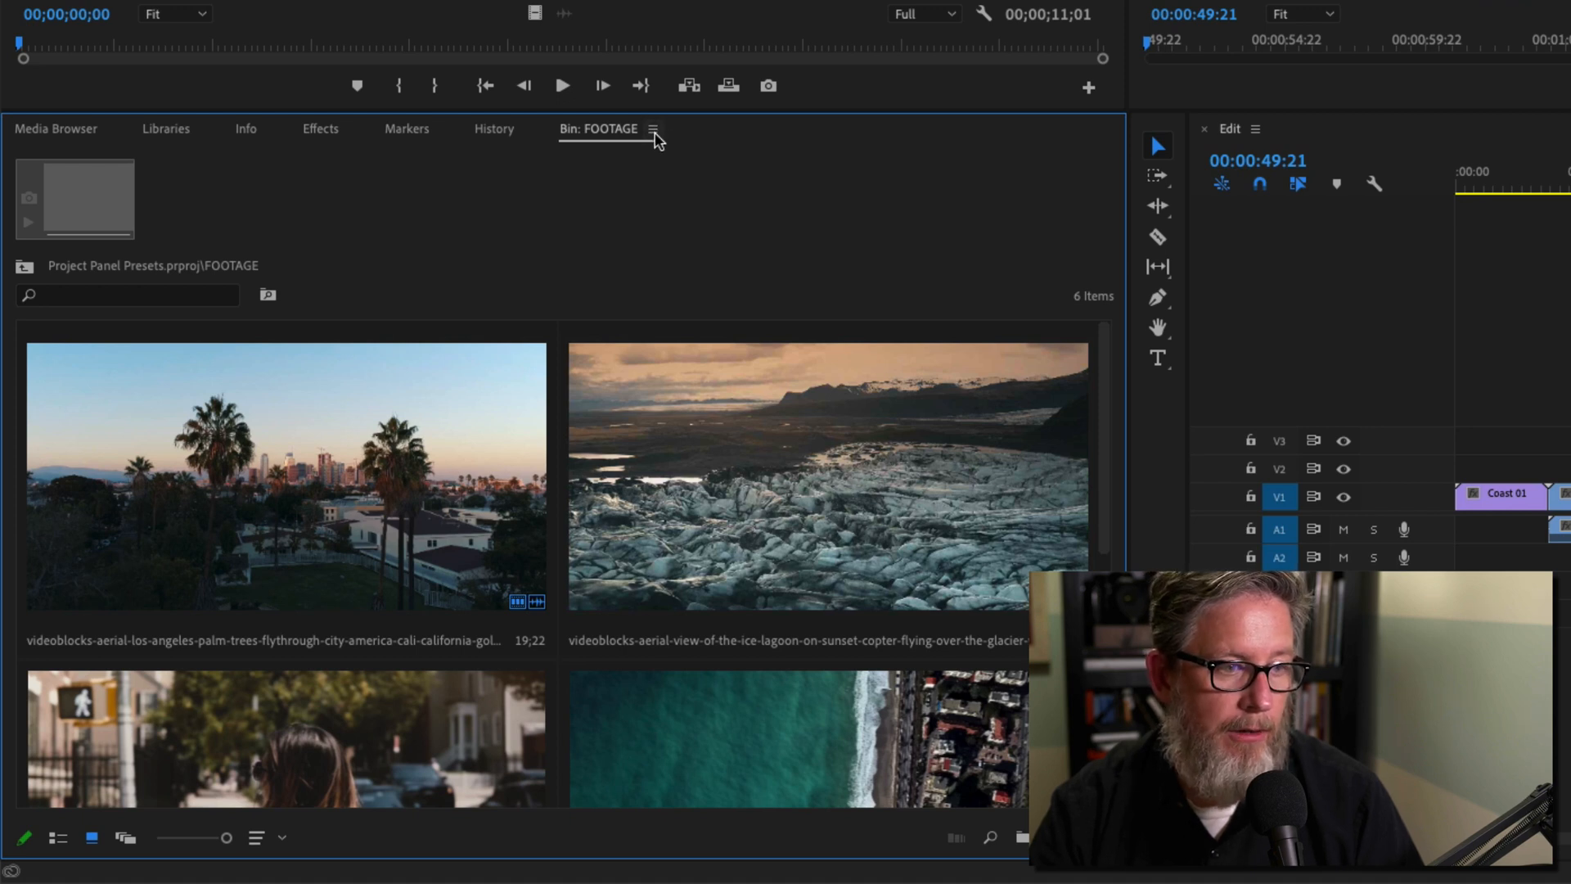
left_click(655, 129)
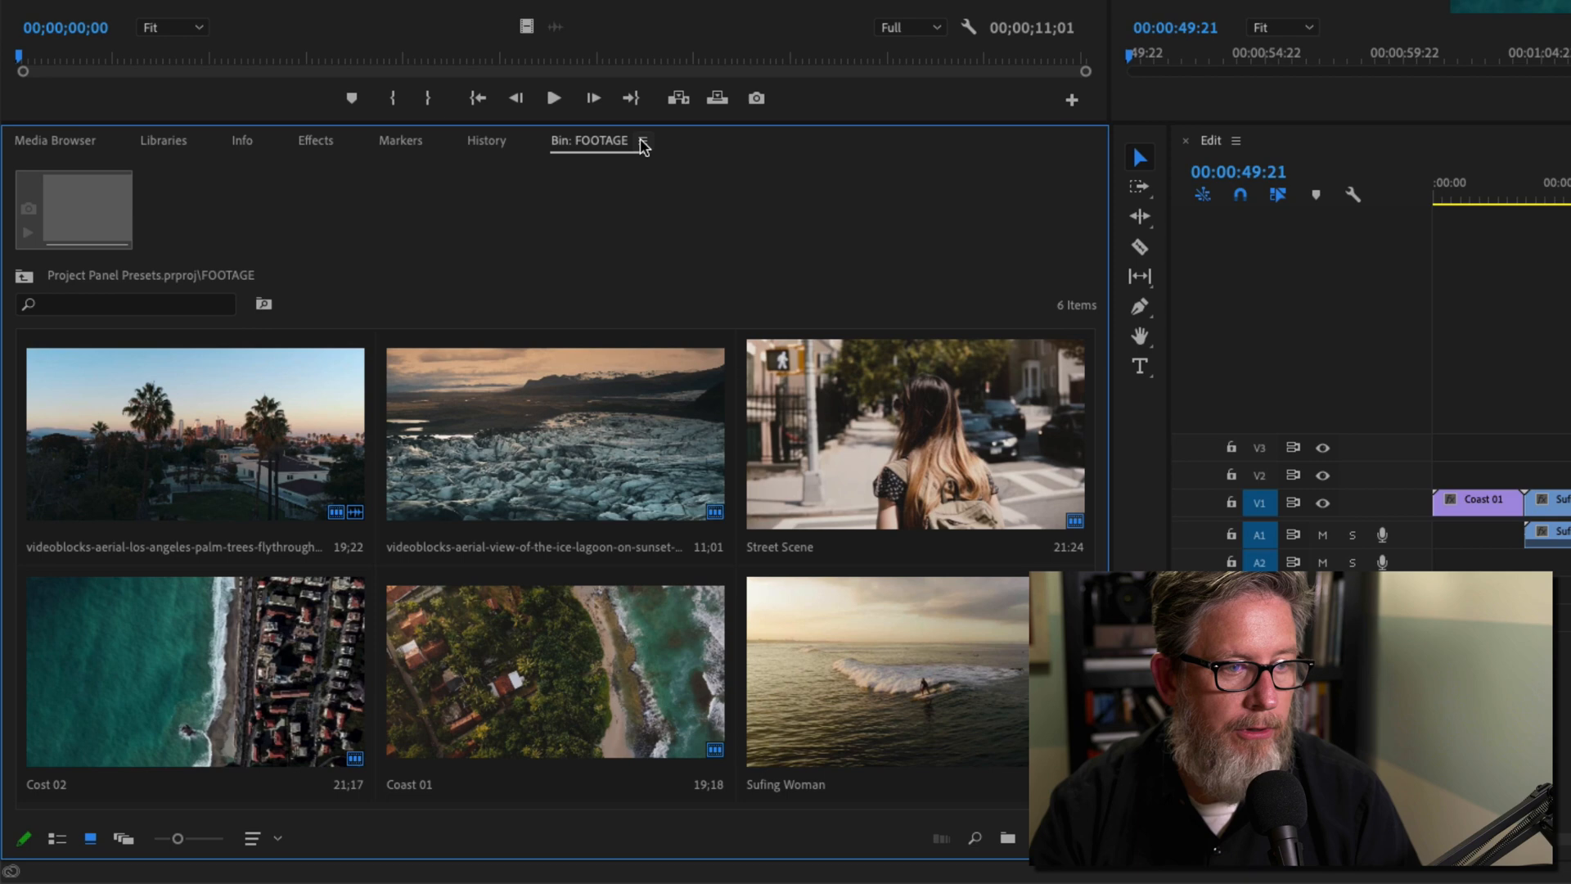
- Start saving the current bin view as a new view preset from the panel menu
left_click(643, 141)
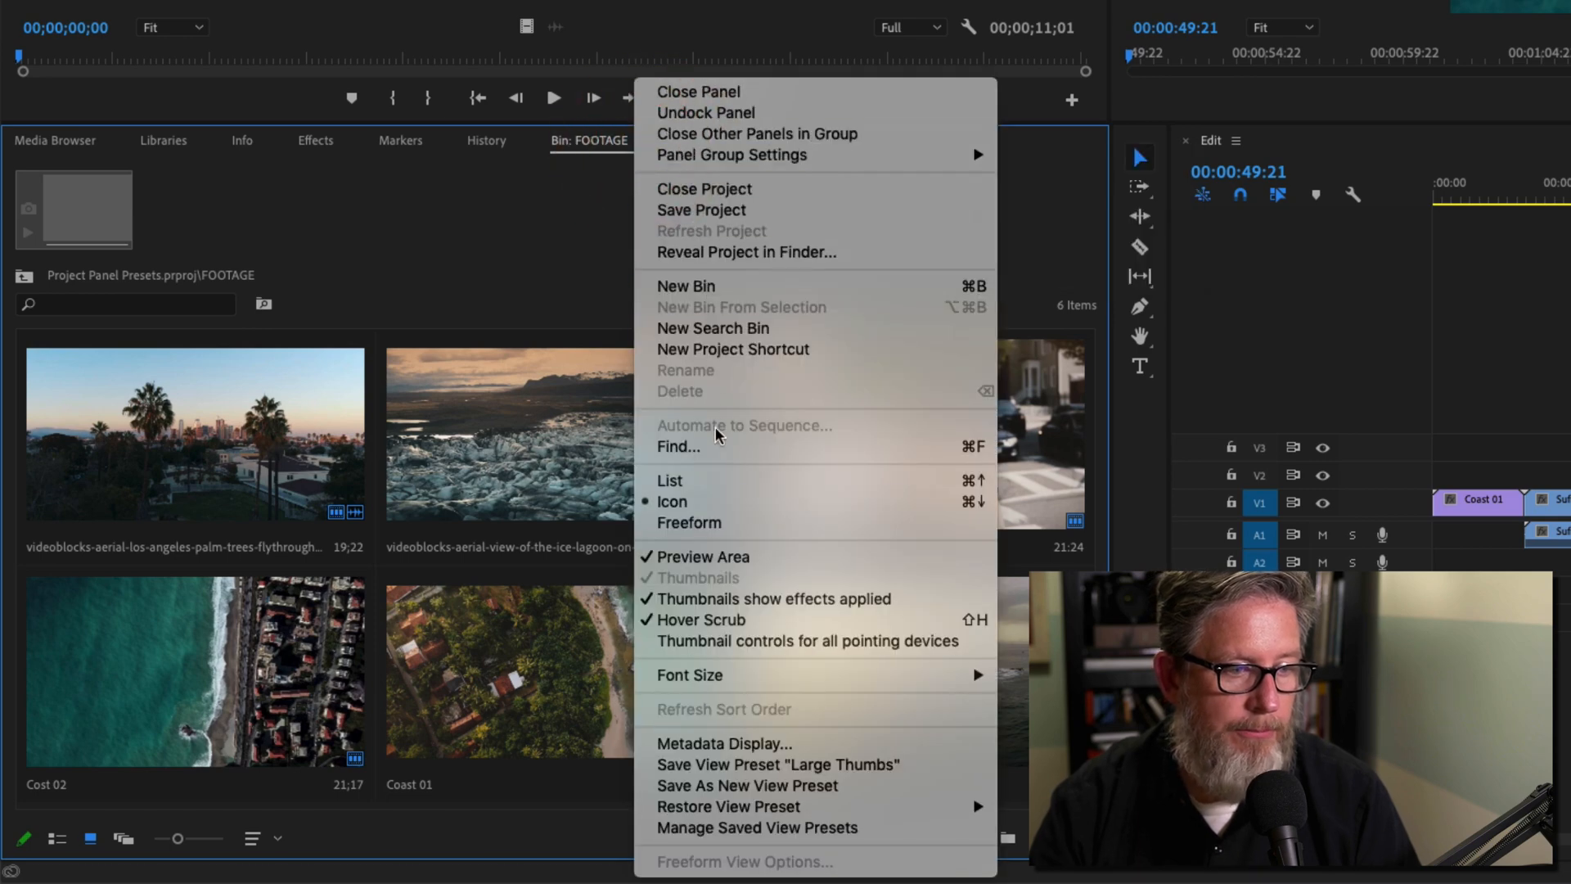
mouse_move(748, 794)
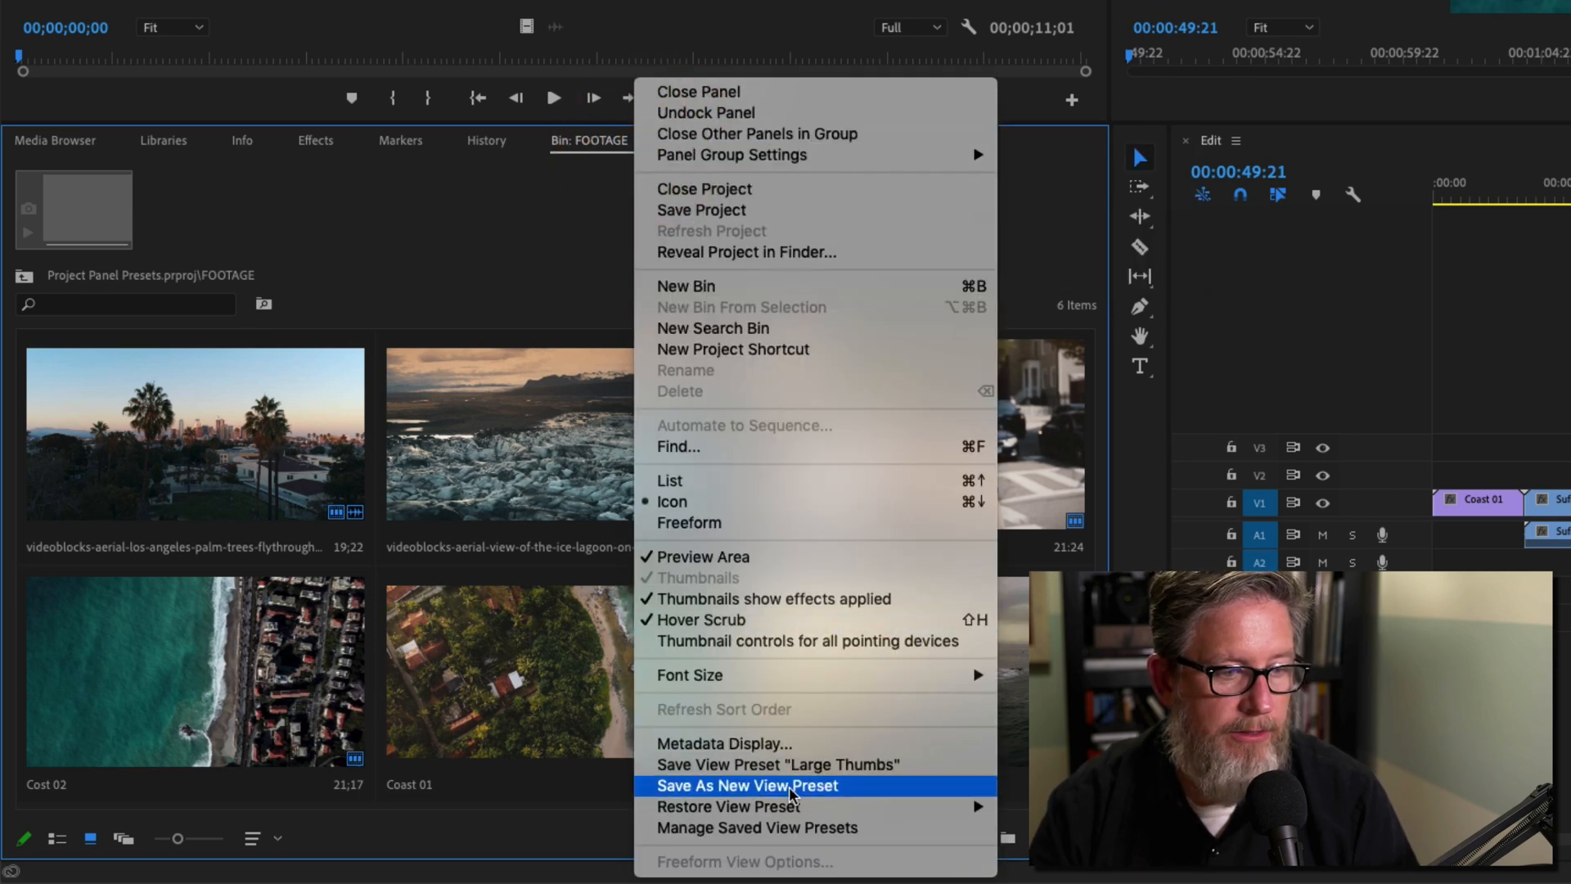
left_click(746, 786)
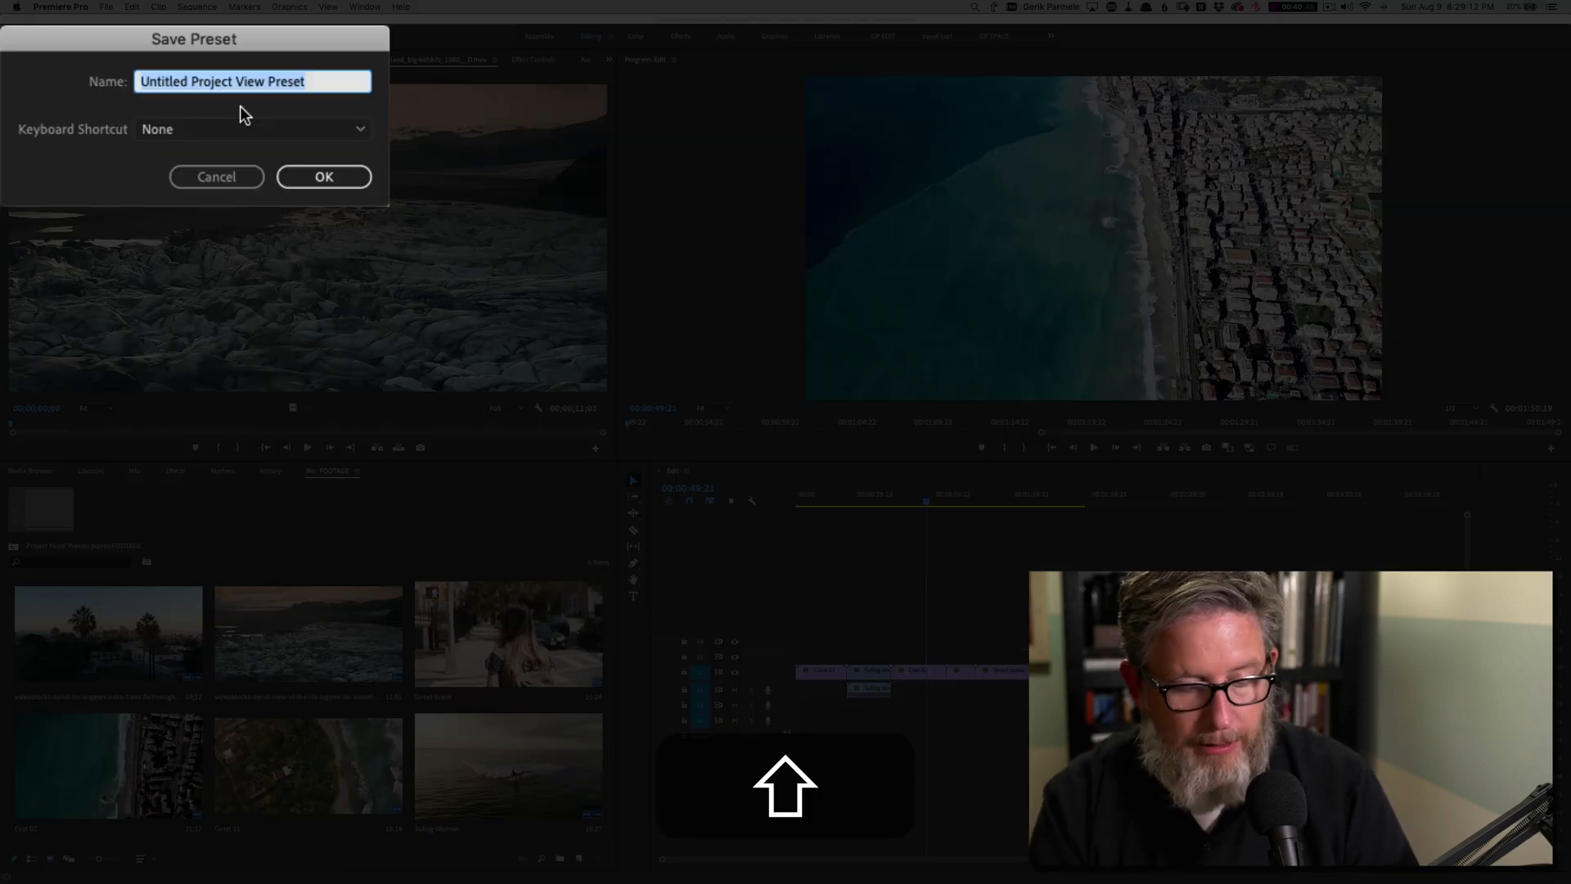
- Save the view preset as 'Med Preset' in the Project View Preset 3 slot
type("Med")
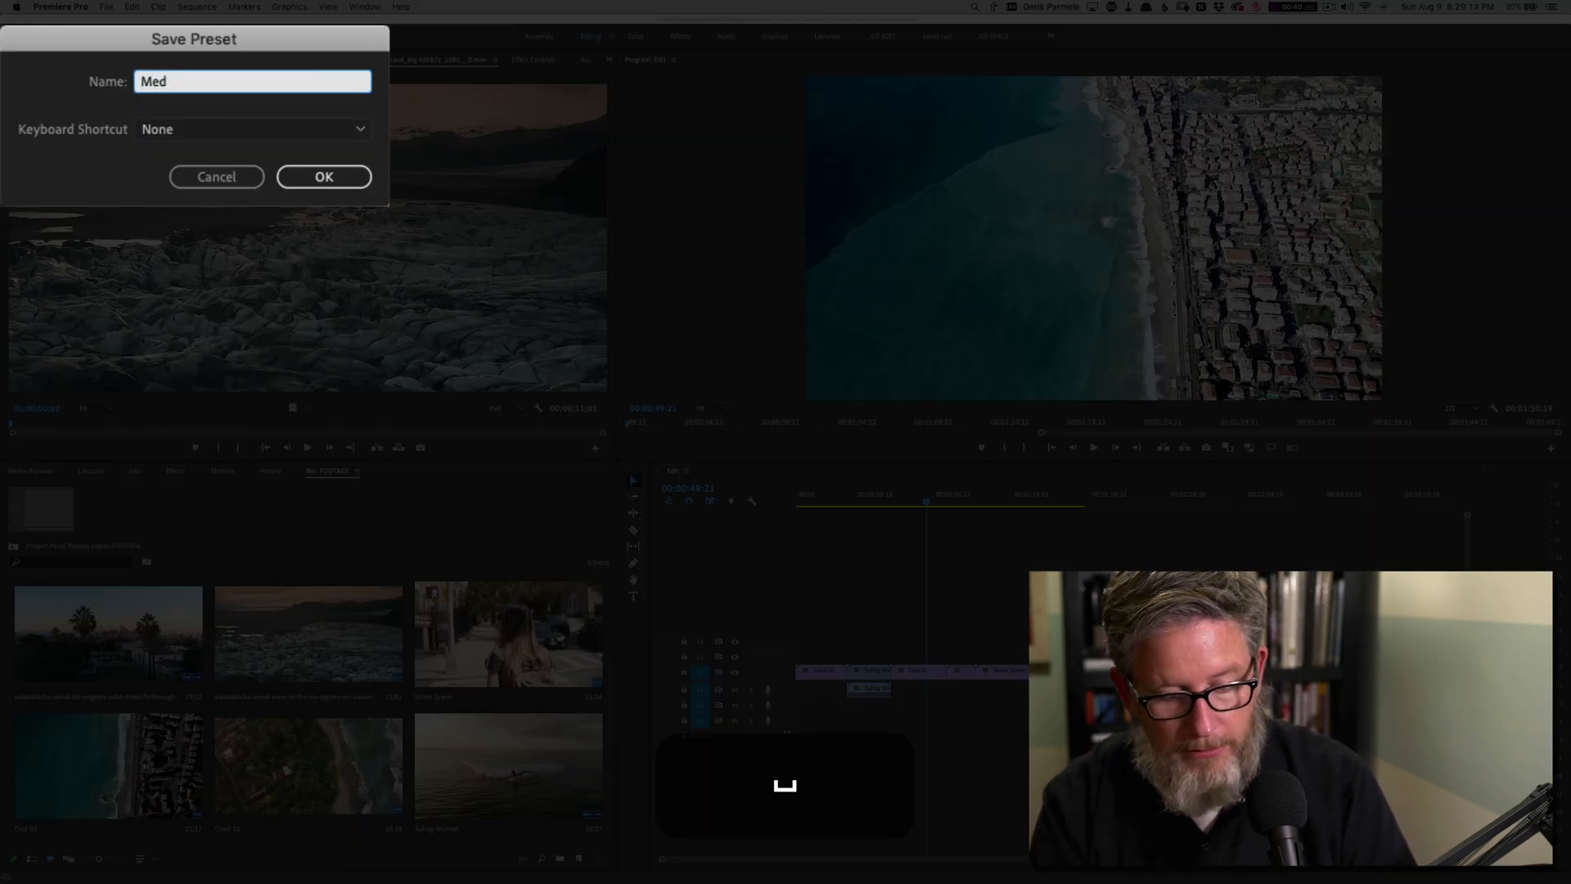
type("Preset")
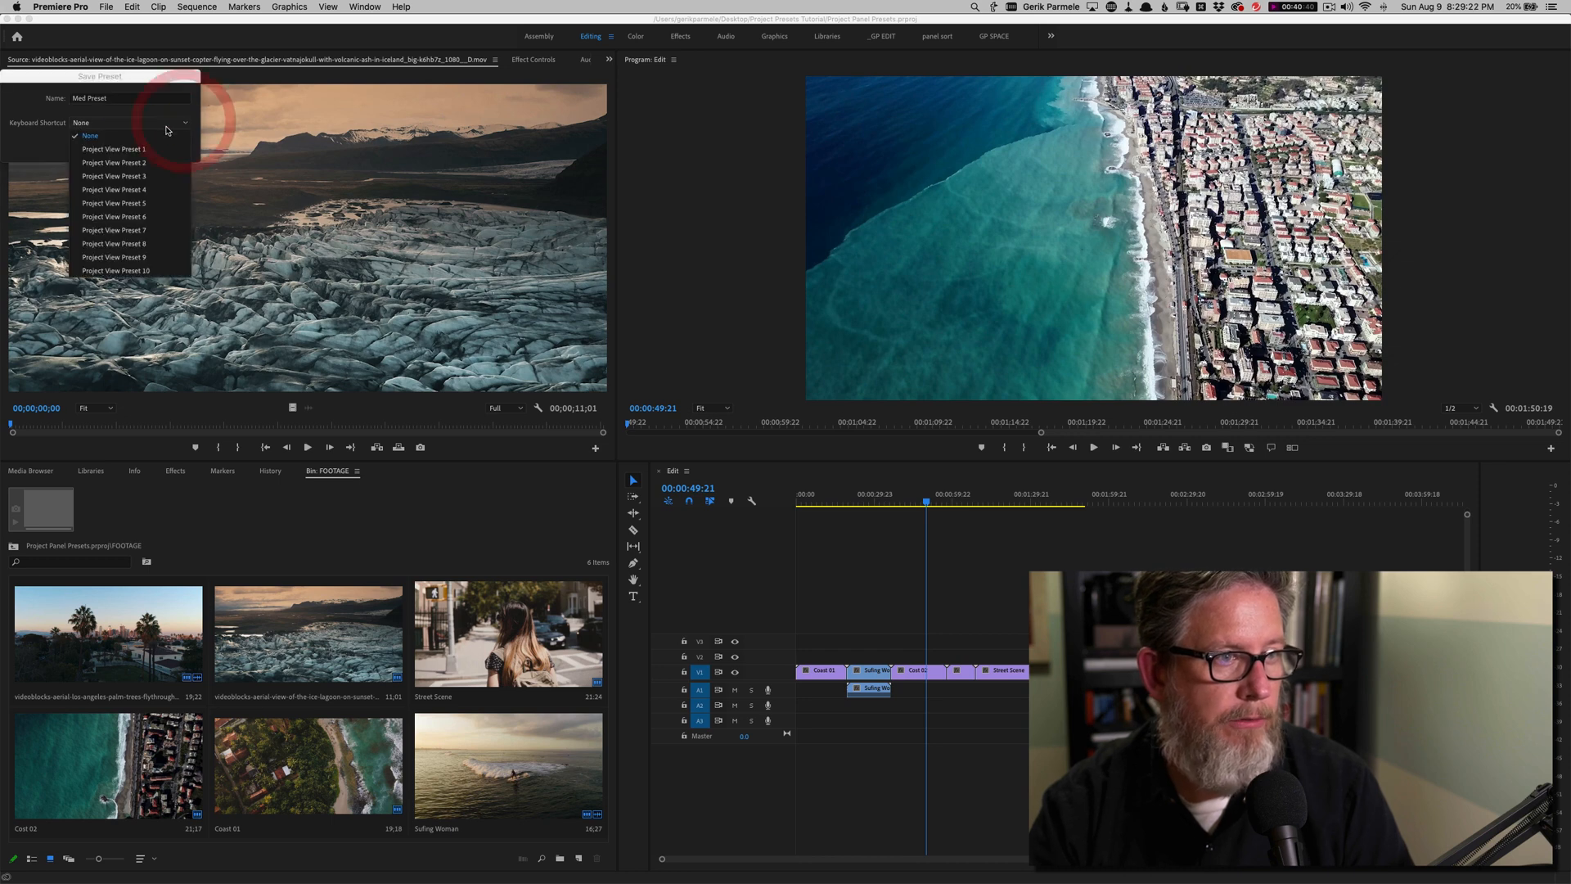
mouse_move(132, 177)
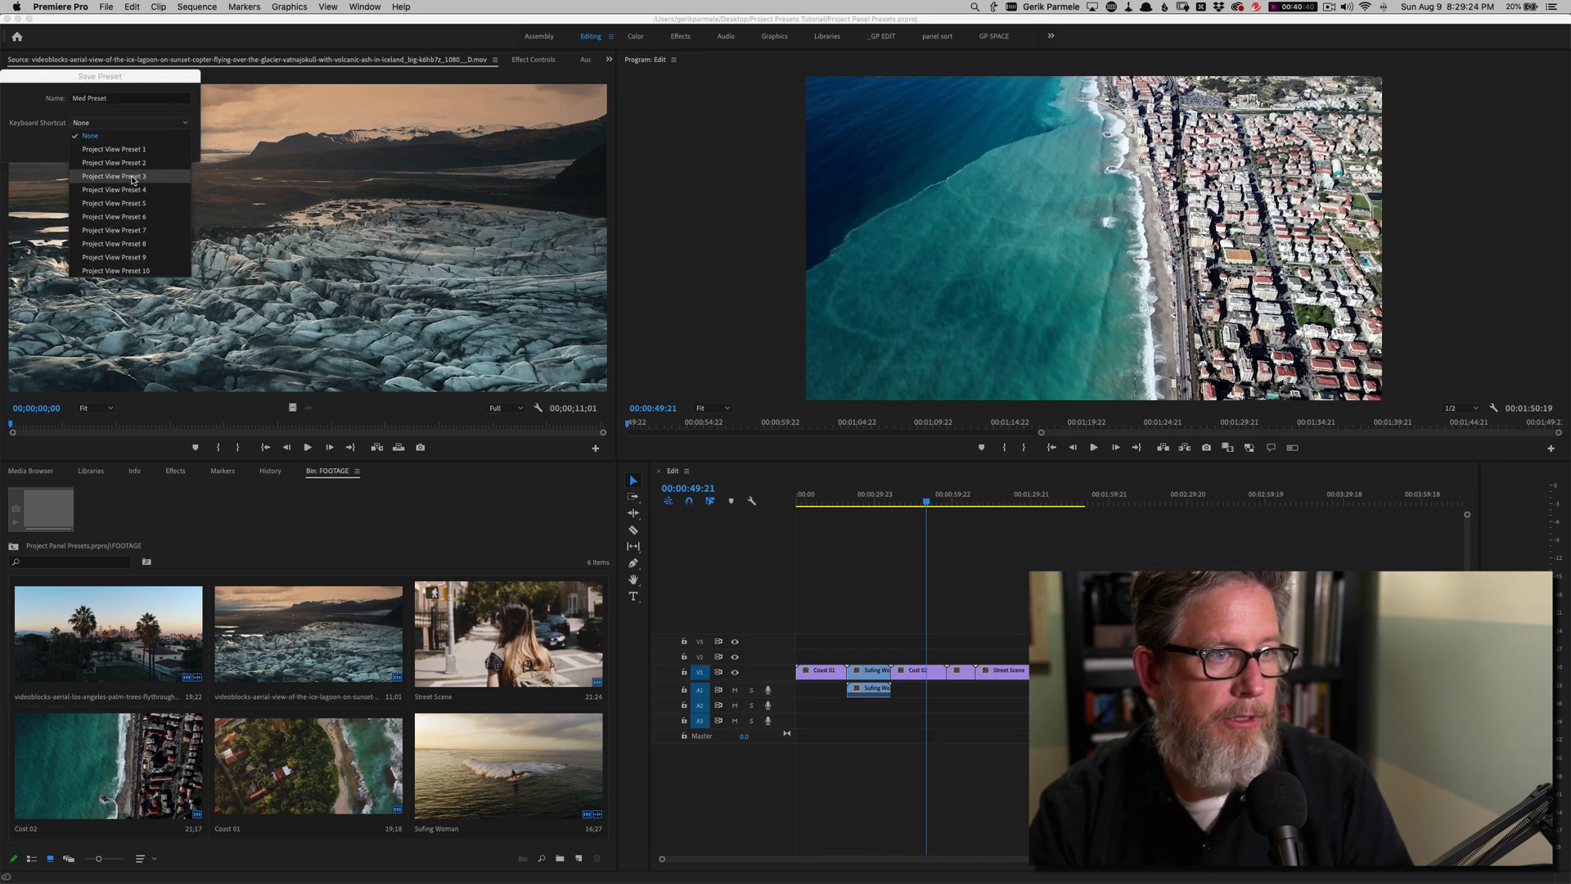
left_click(113, 177)
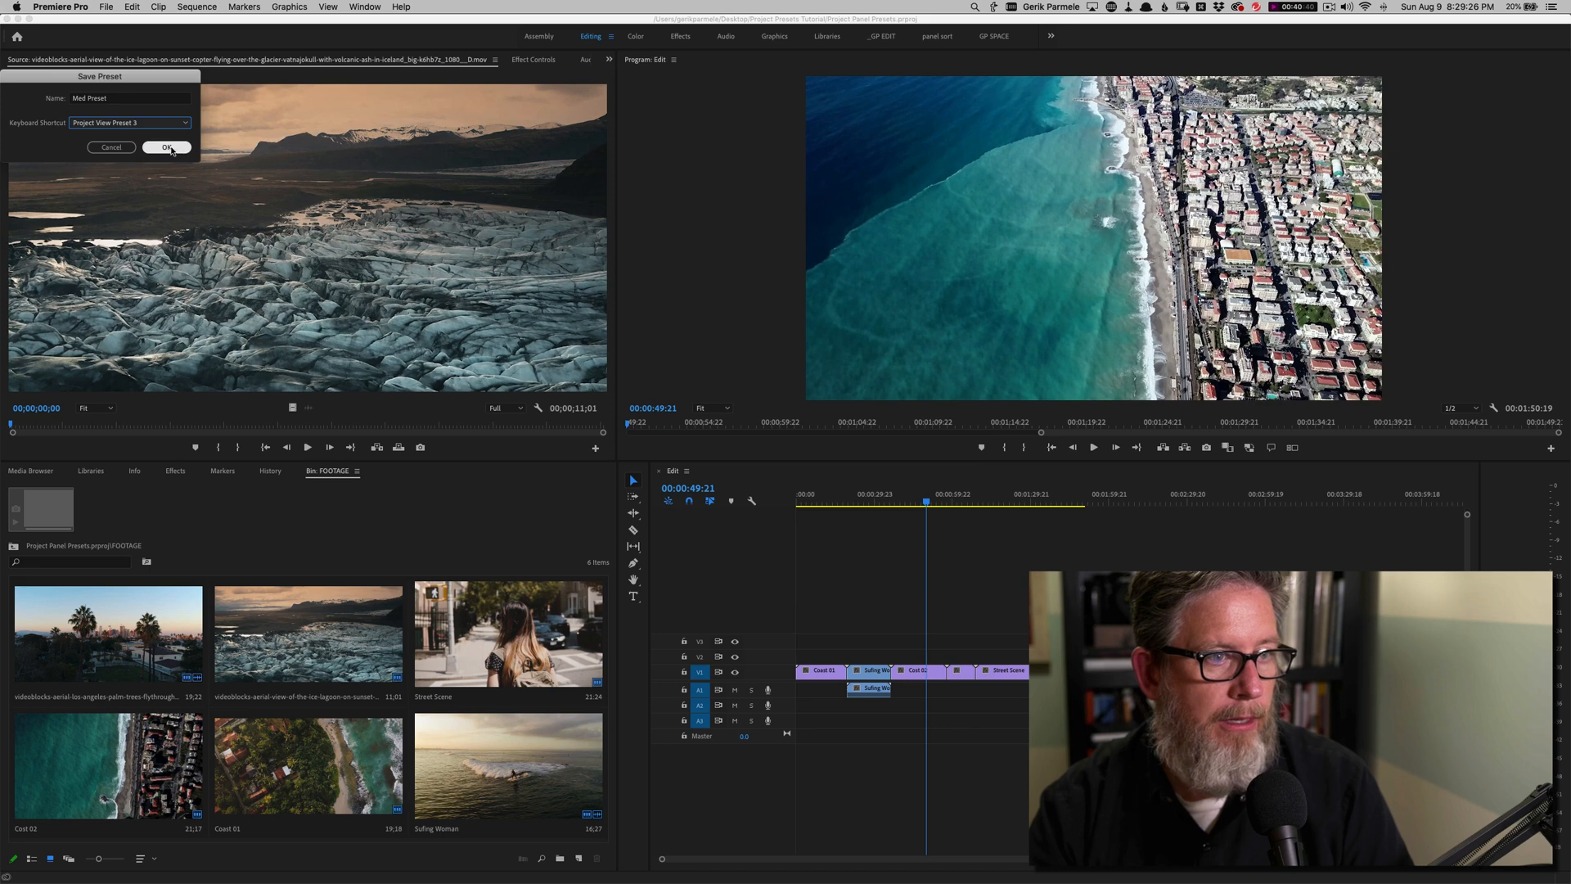
left_click(163, 147)
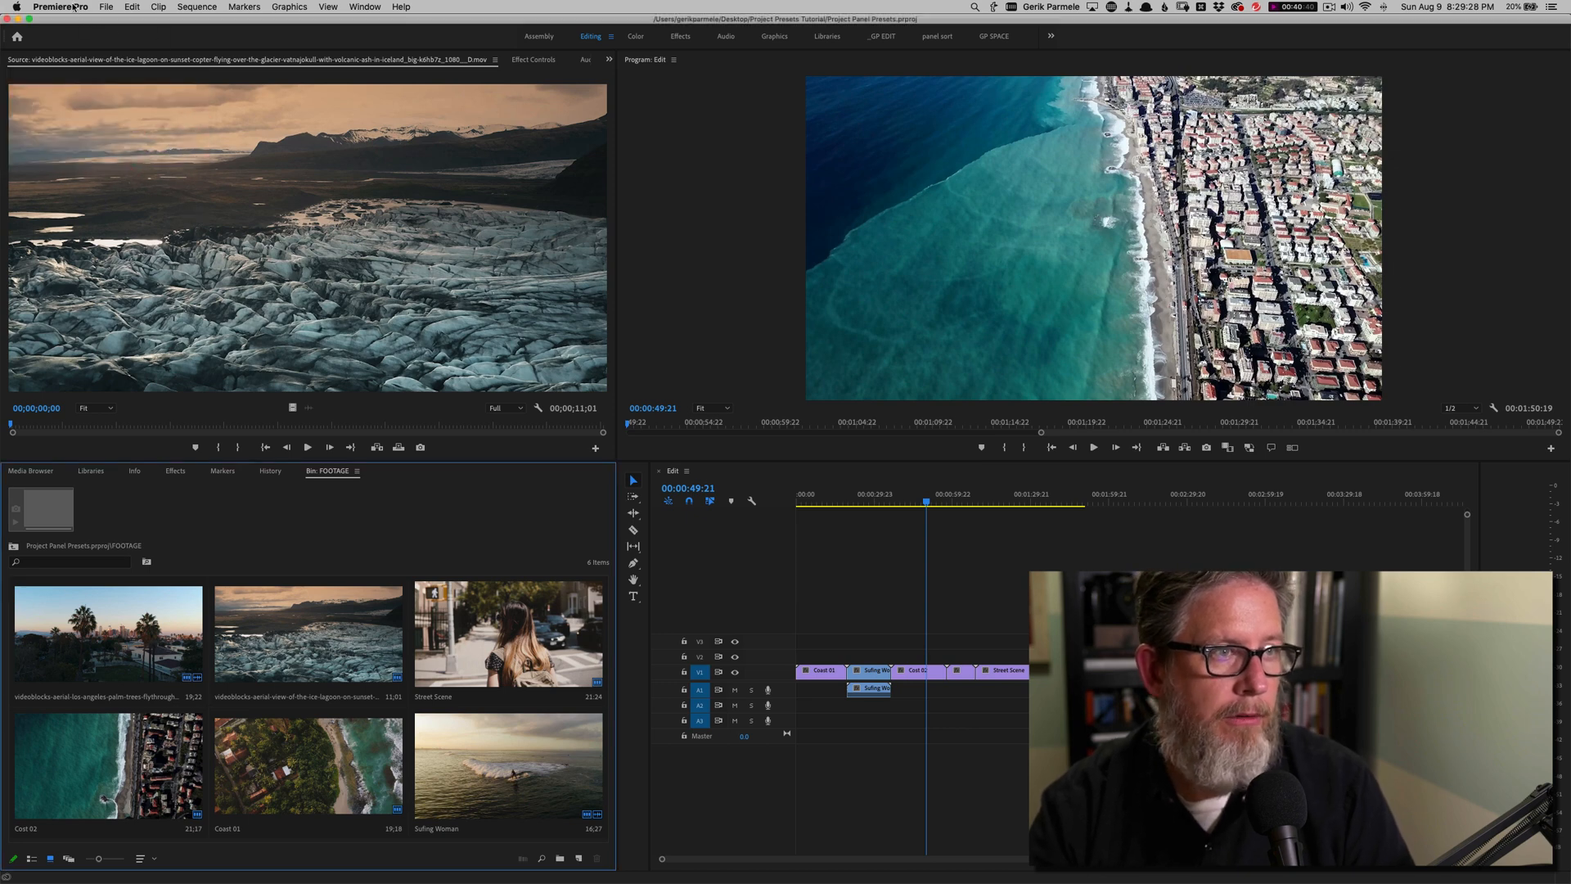
- Filter the Keyboard Shortcuts command list by 'view pres'
left_click(54, 8)
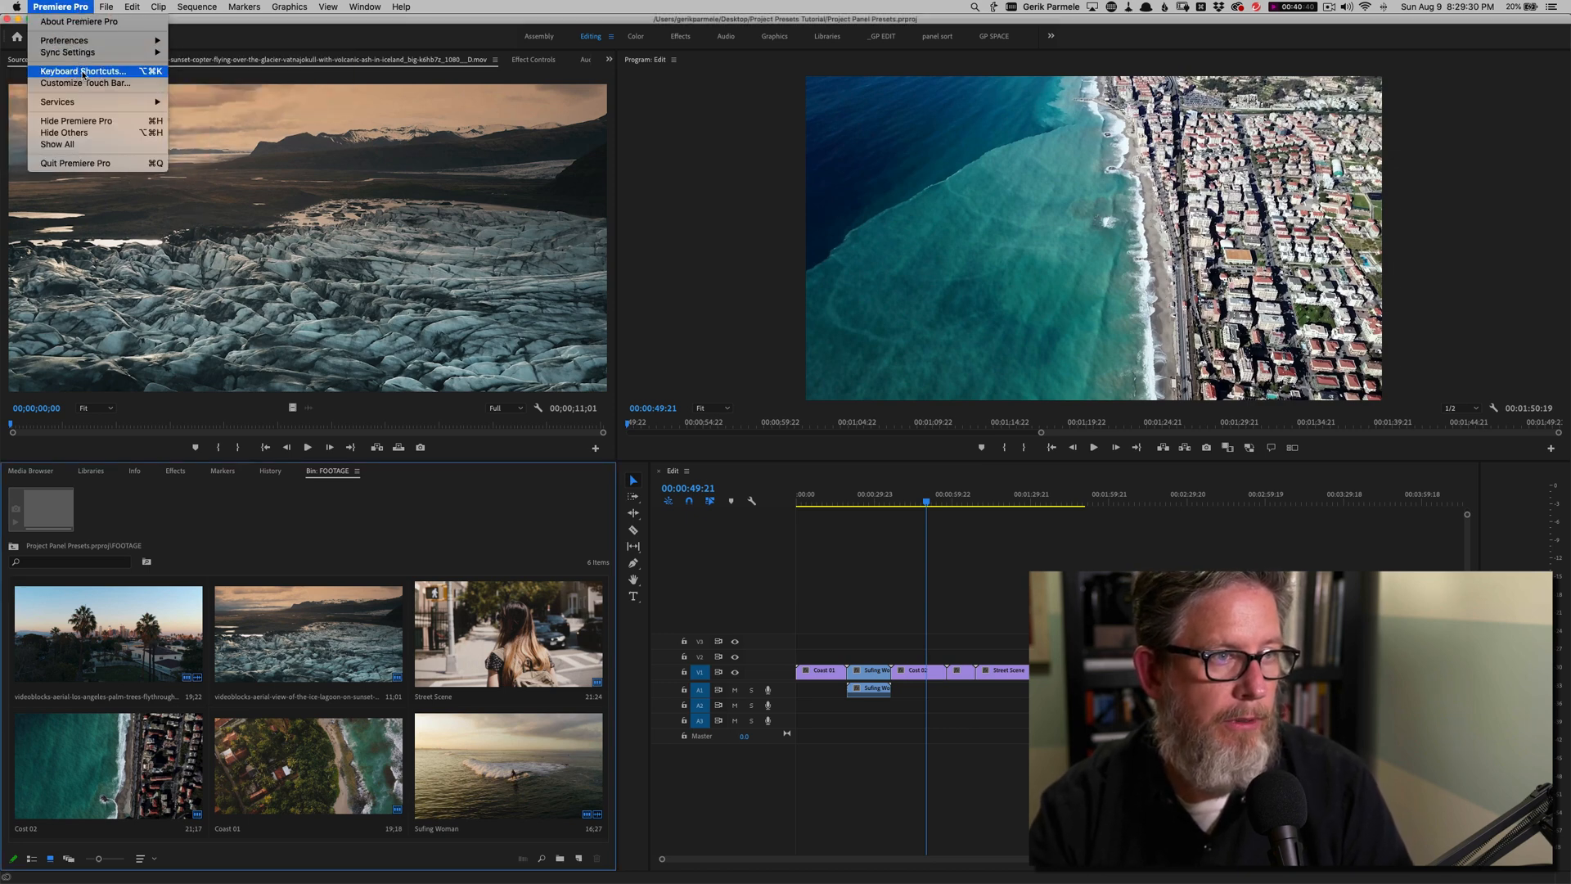
left_click(90, 70)
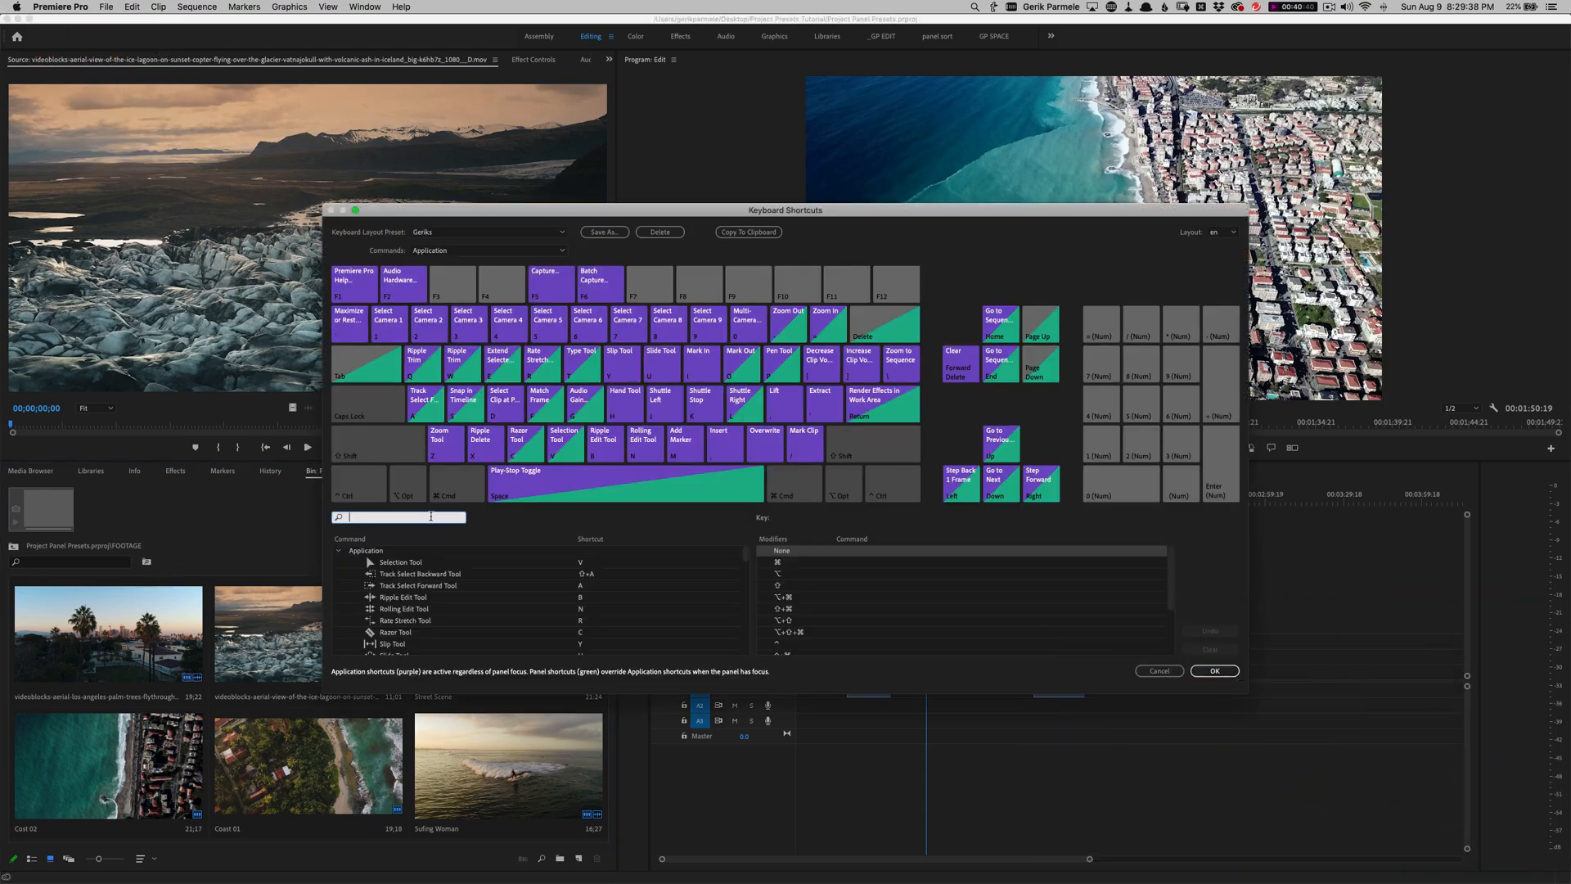
left_click(351, 211)
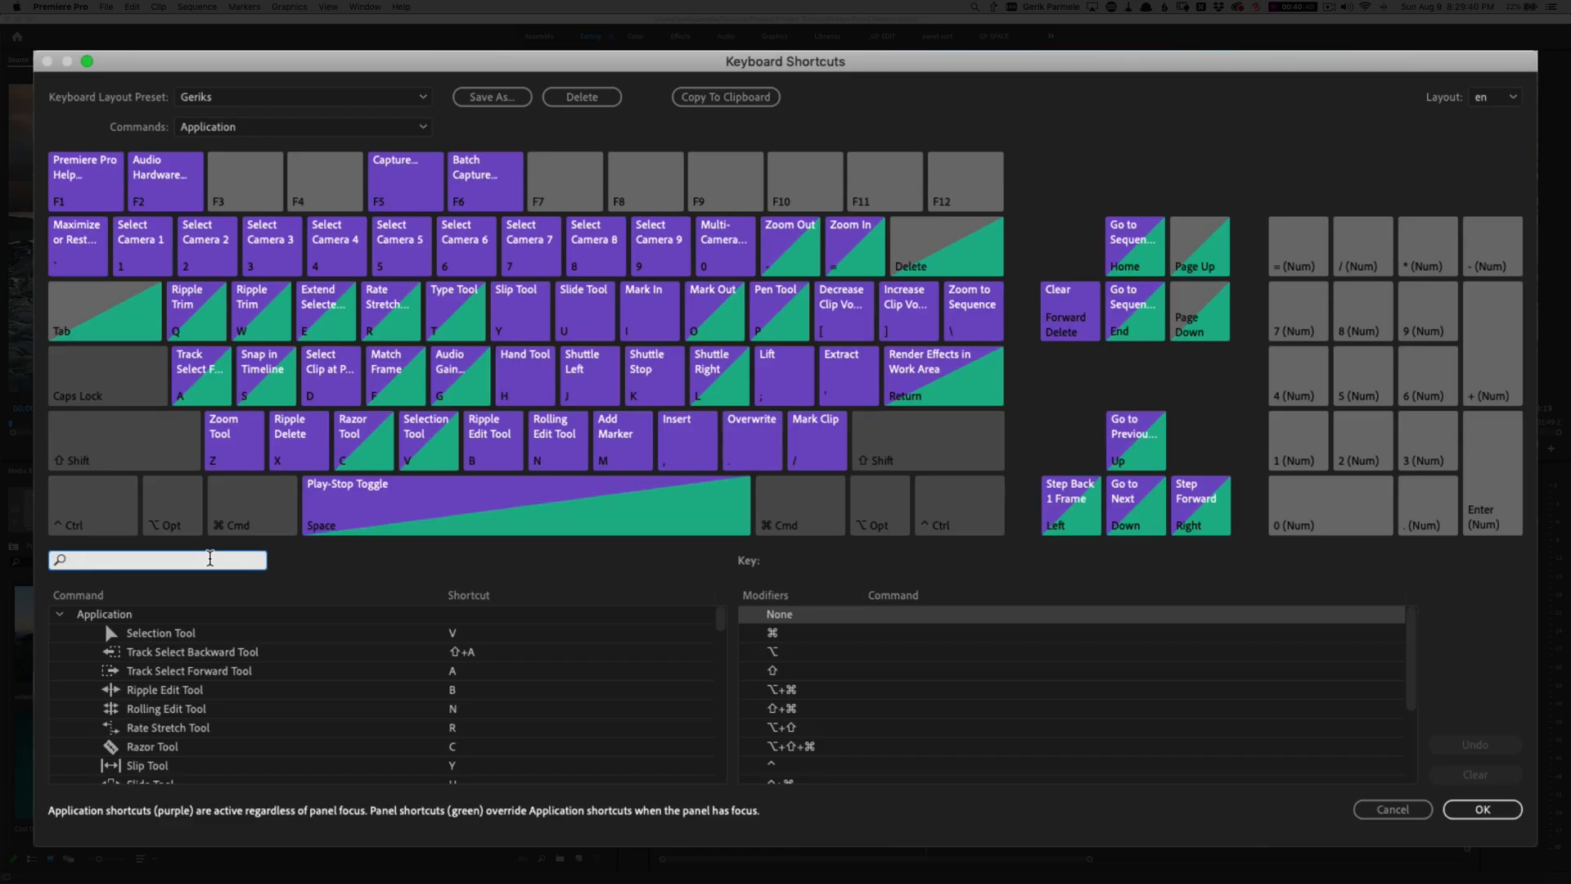
type("view preset")
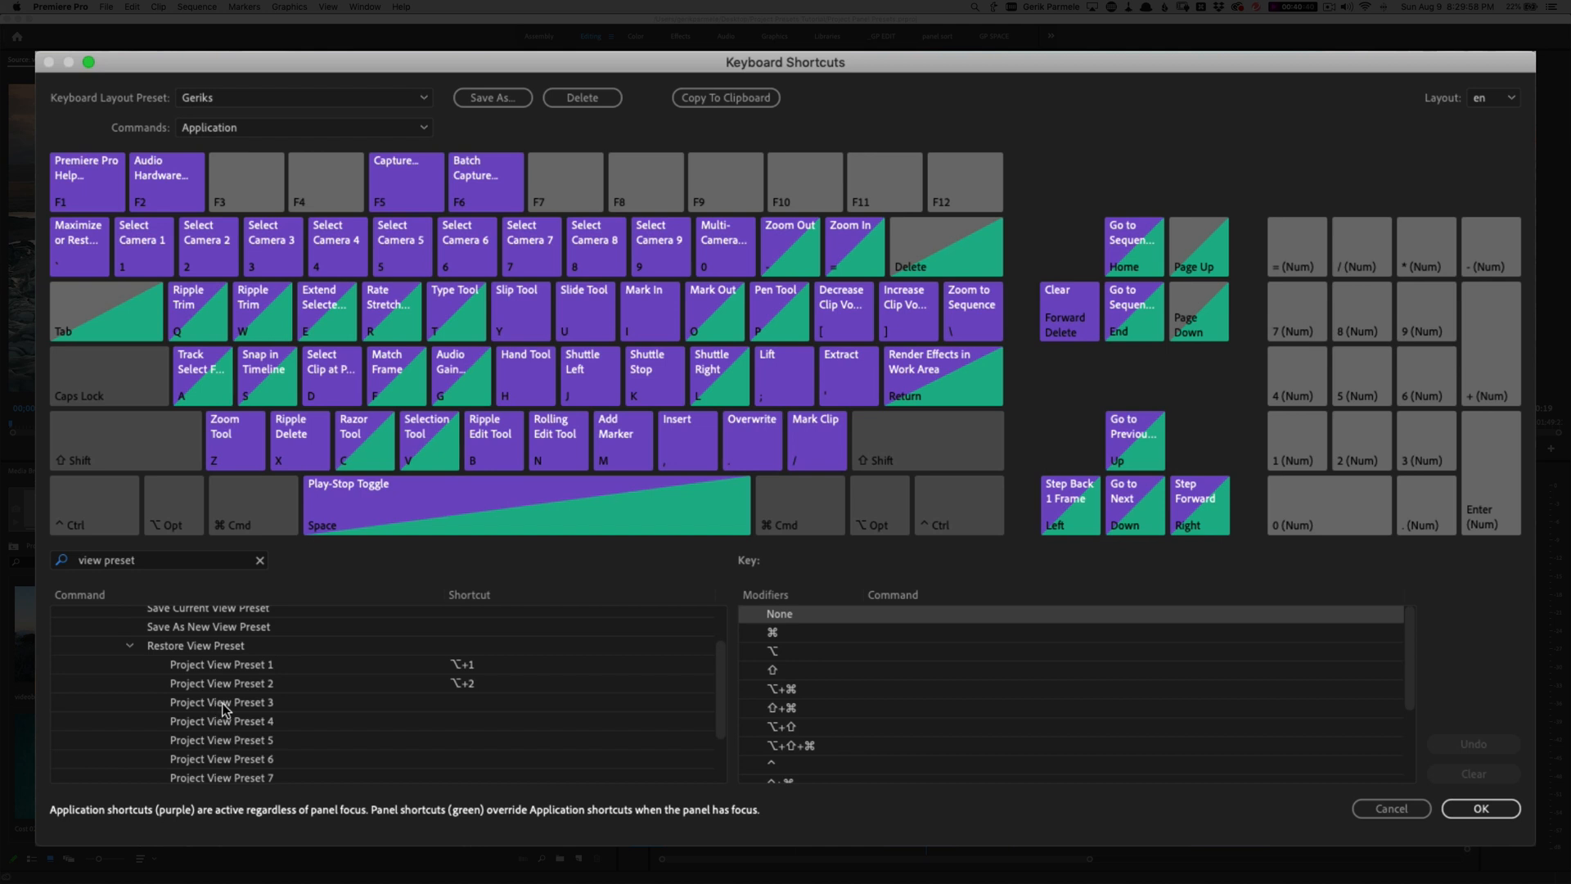
- Assign Option+3 to Project View Preset 3 and return to the workspace with the bin in list view
left_click(221, 702)
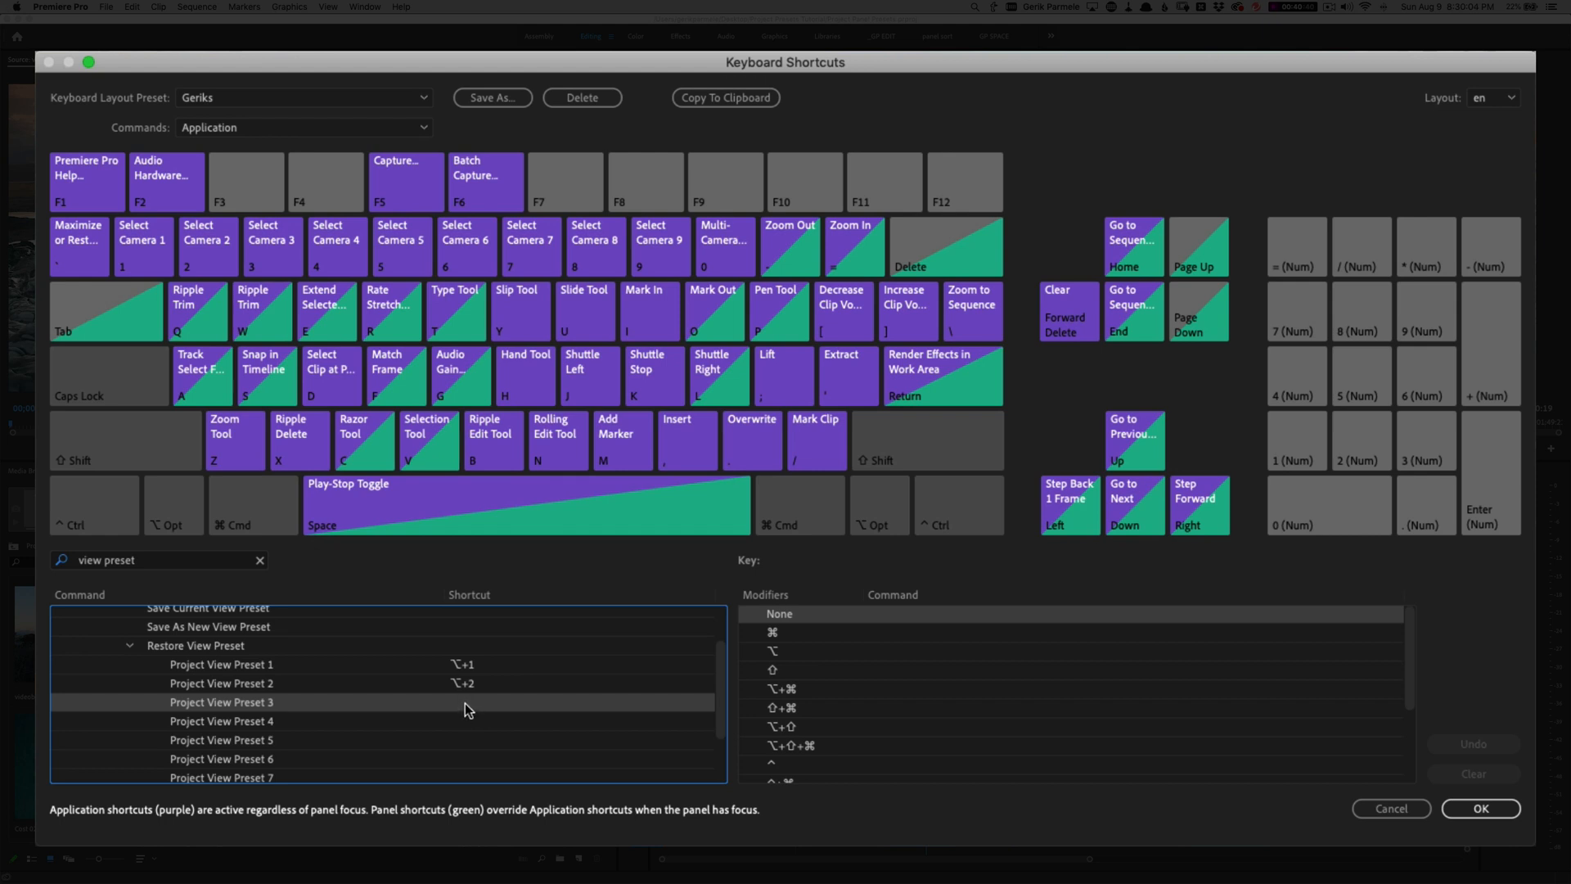
left_click(462, 702)
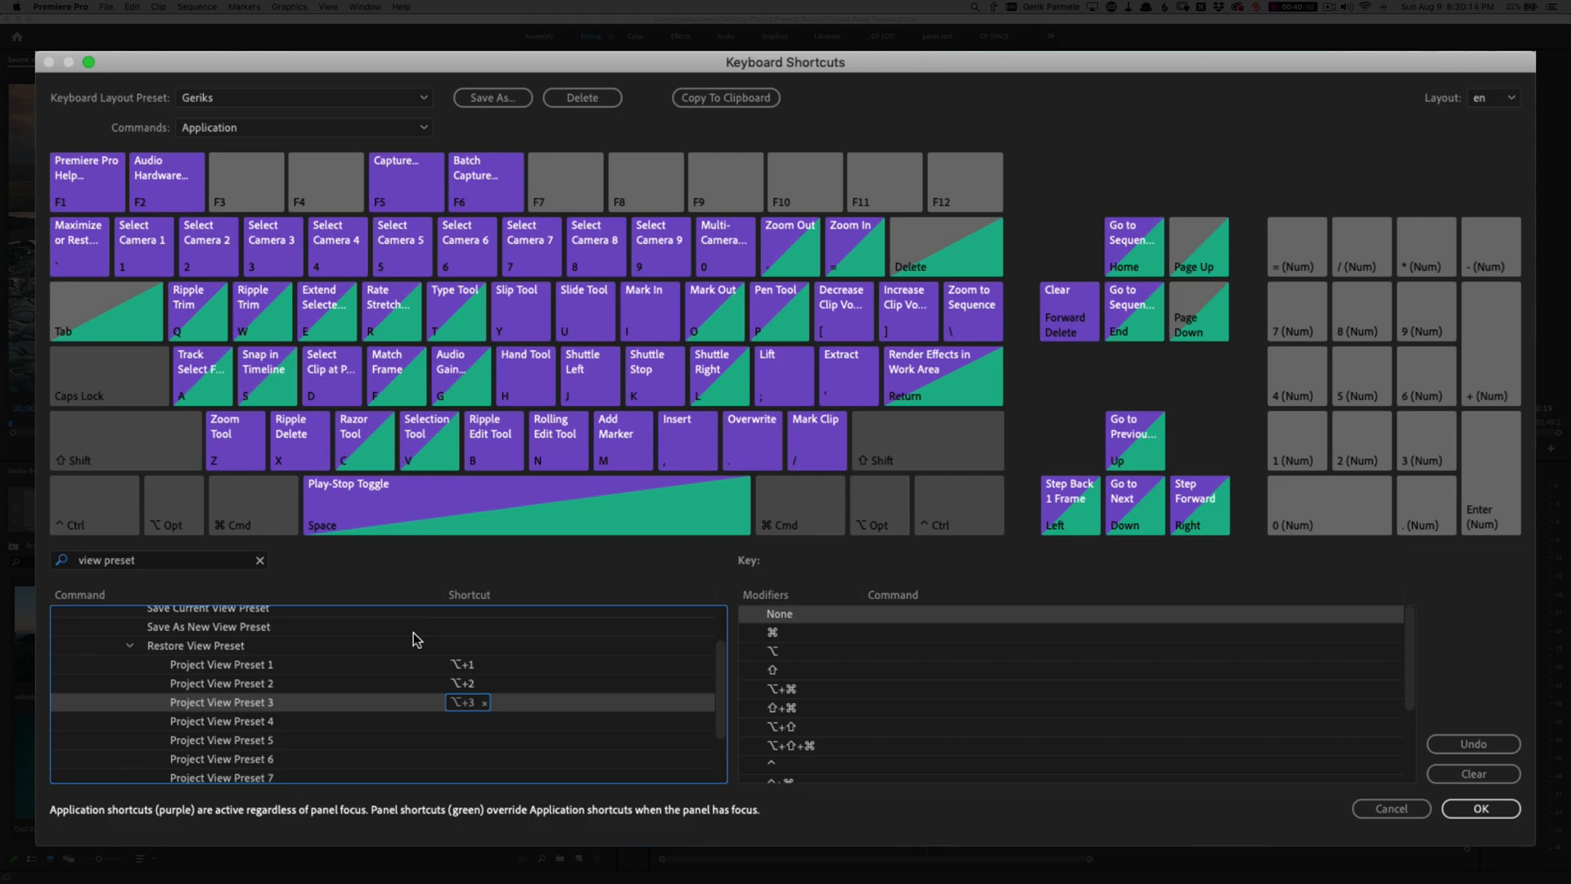
left_click(1486, 809)
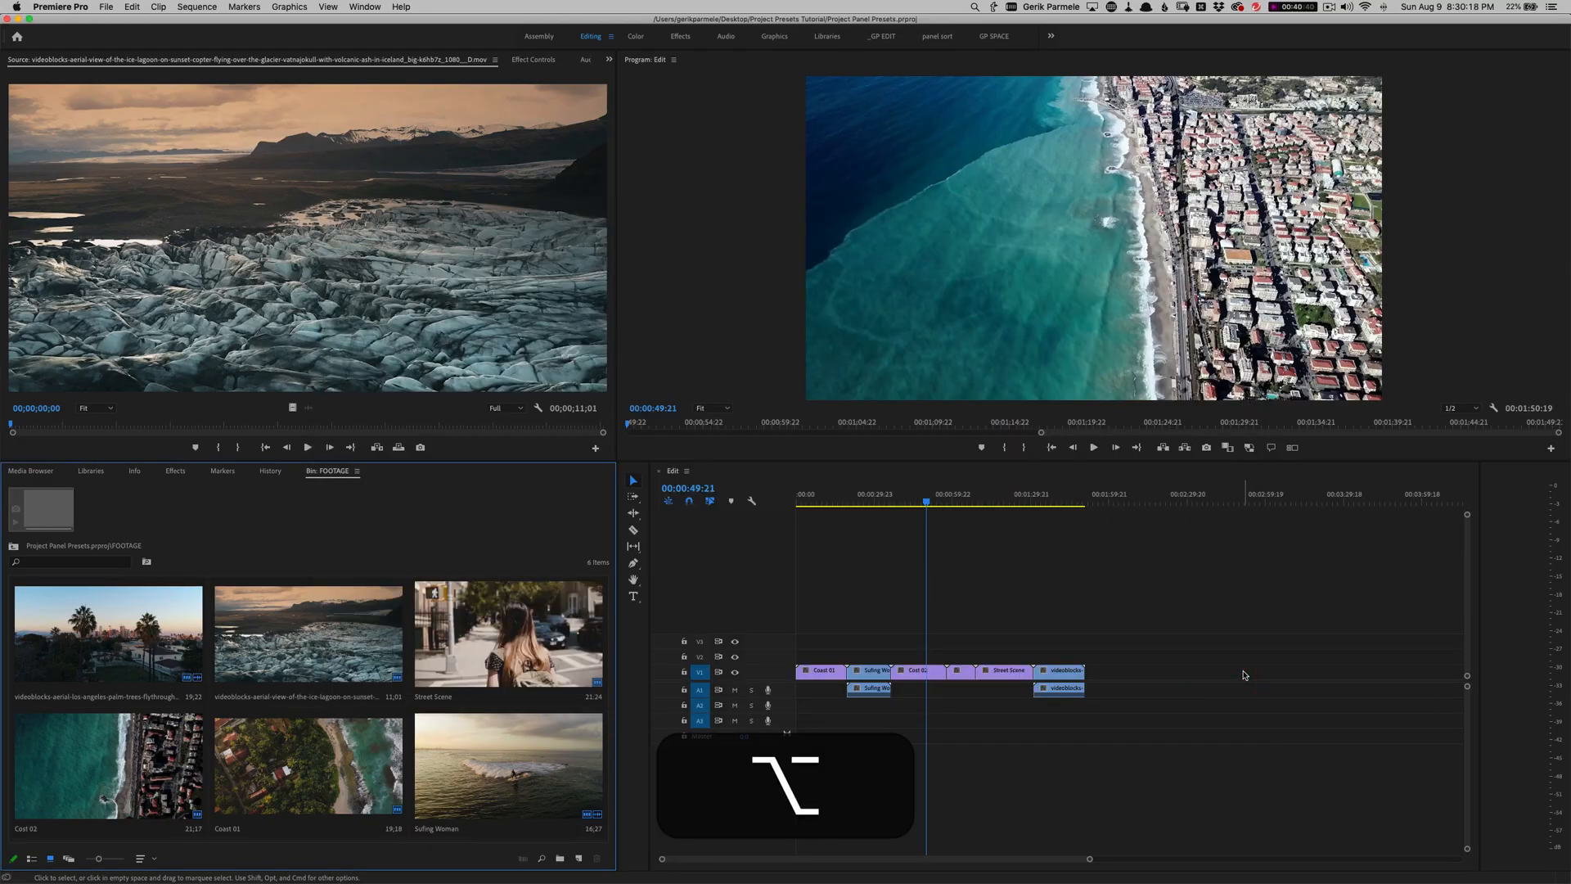
left_click(39, 858)
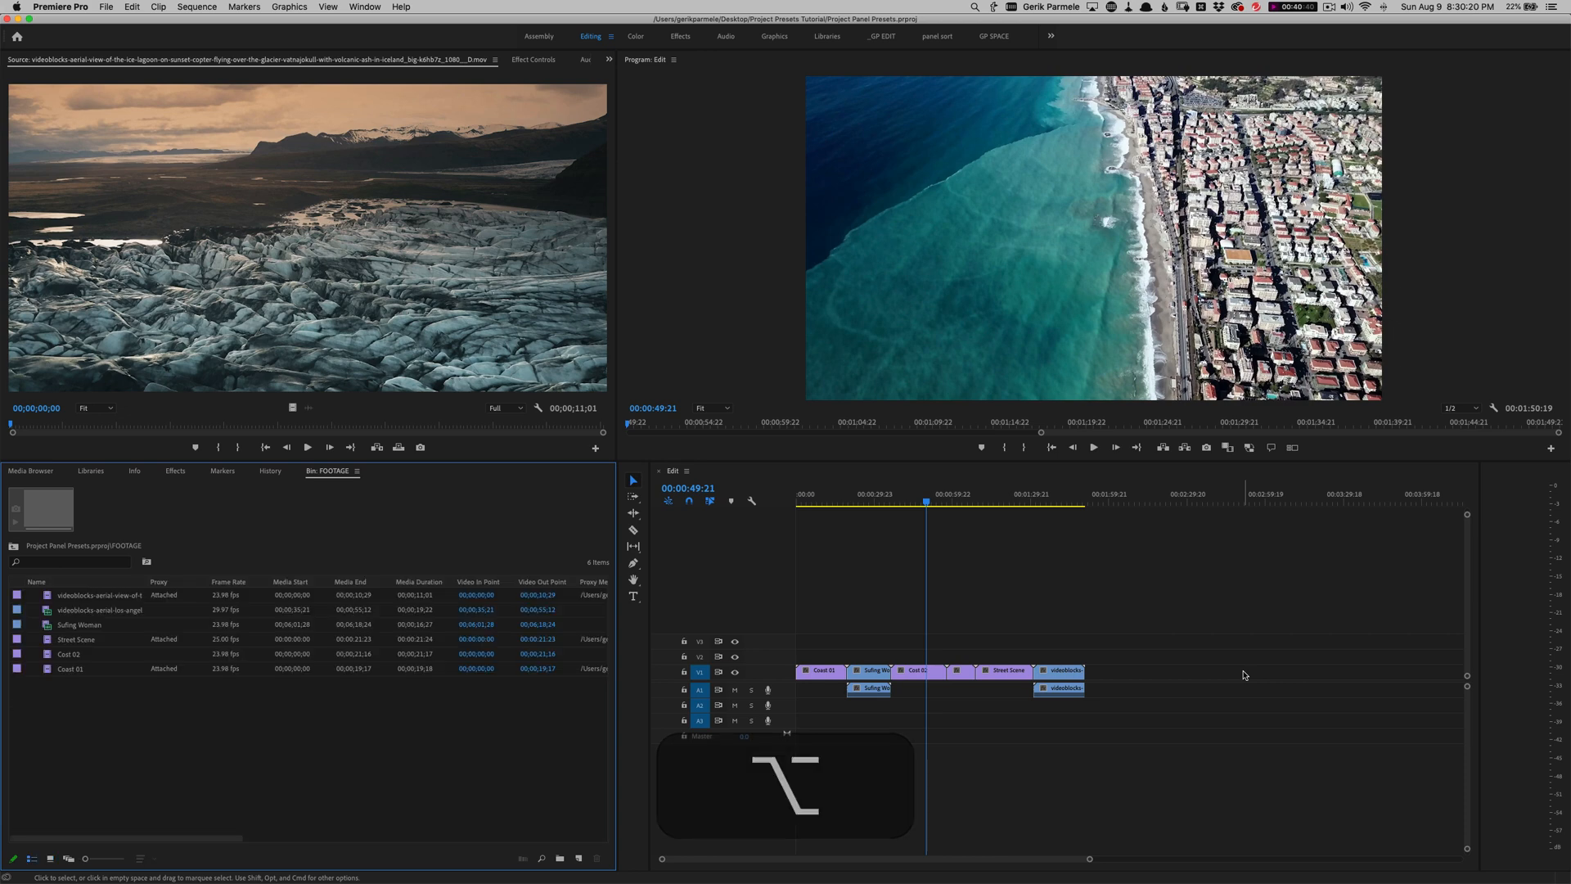